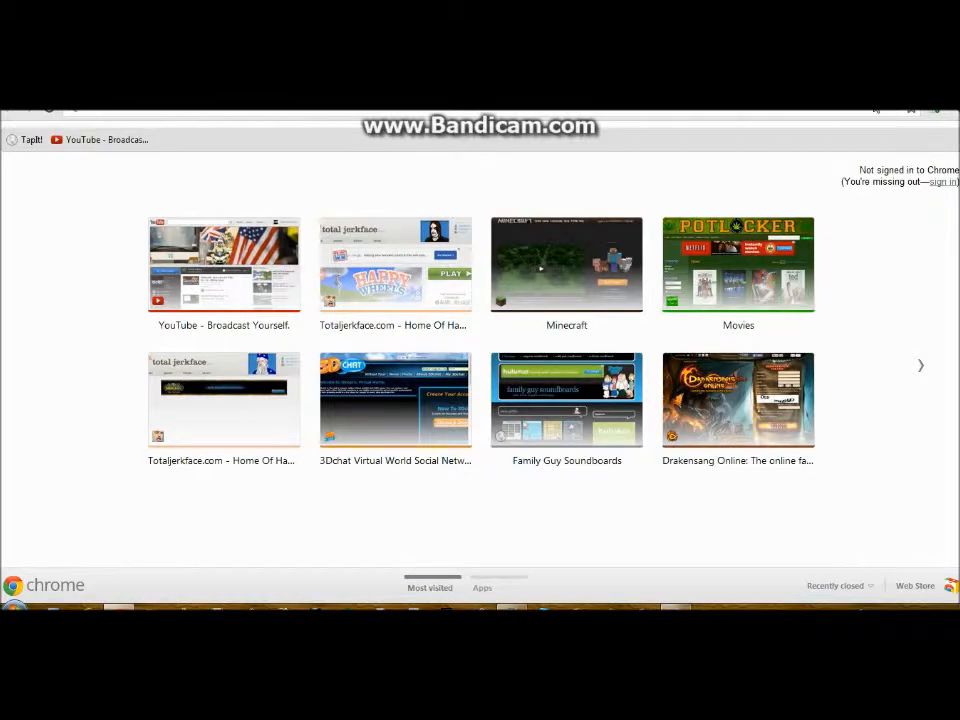
Reopen 'Support + Downloads: Touch Mouse Server - Logitech' from Chrome's browsing history
left_click(934, 117)
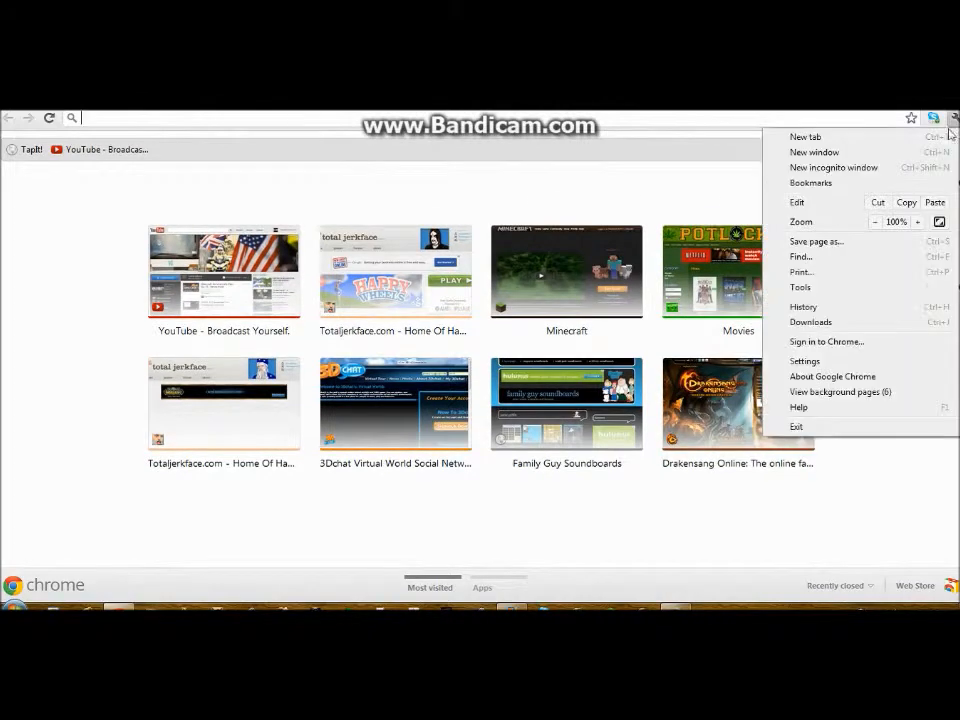
left_click(803, 307)
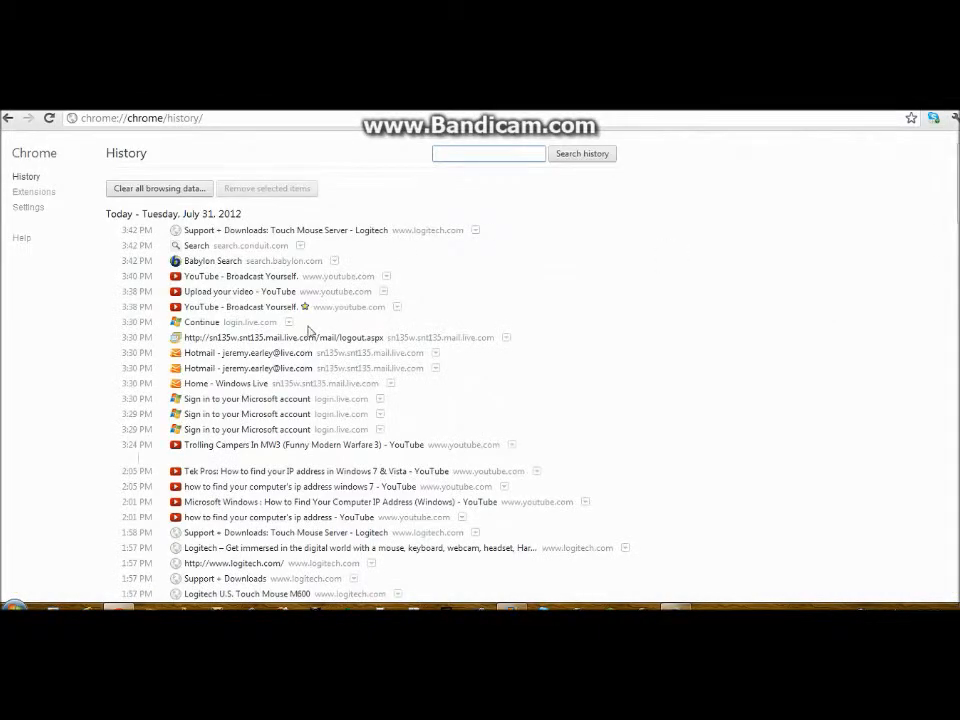
left_click(285, 230)
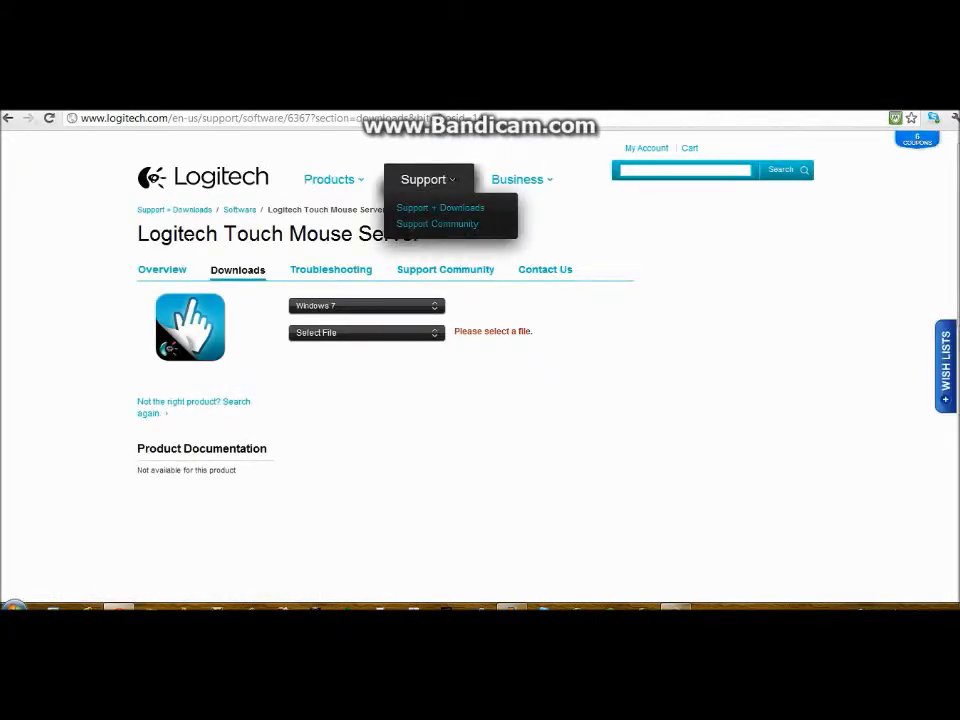
mouse_move(757, 354)
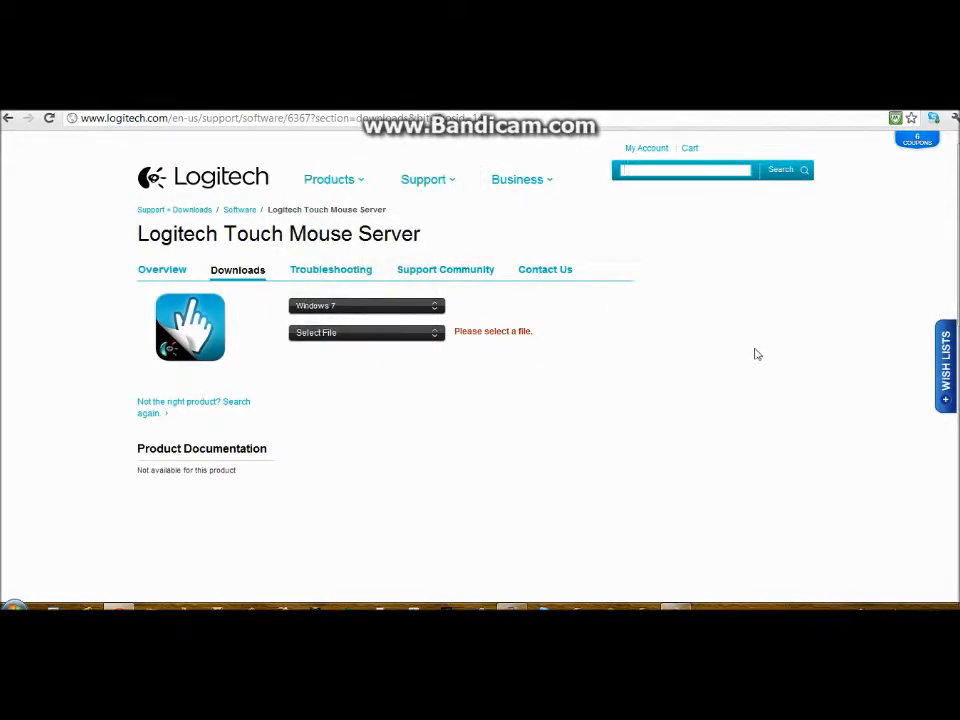
mouse_move(883, 326)
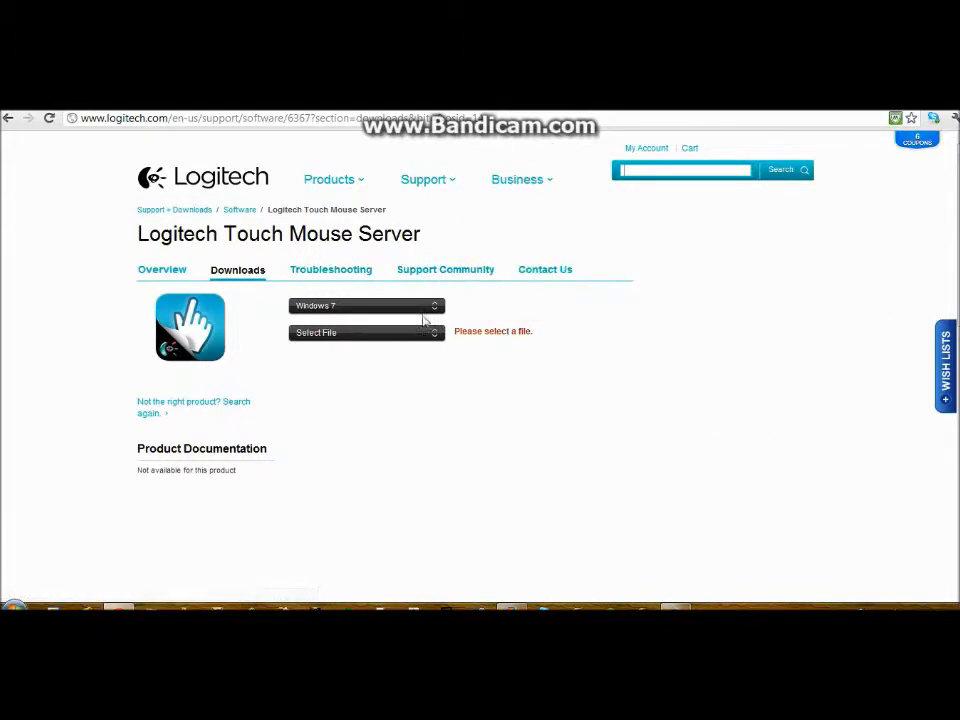
With Windows 7 selected, choose touchmouse1.0_x64.exe (64-bit) and scroll to Download Software
left_click(365, 305)
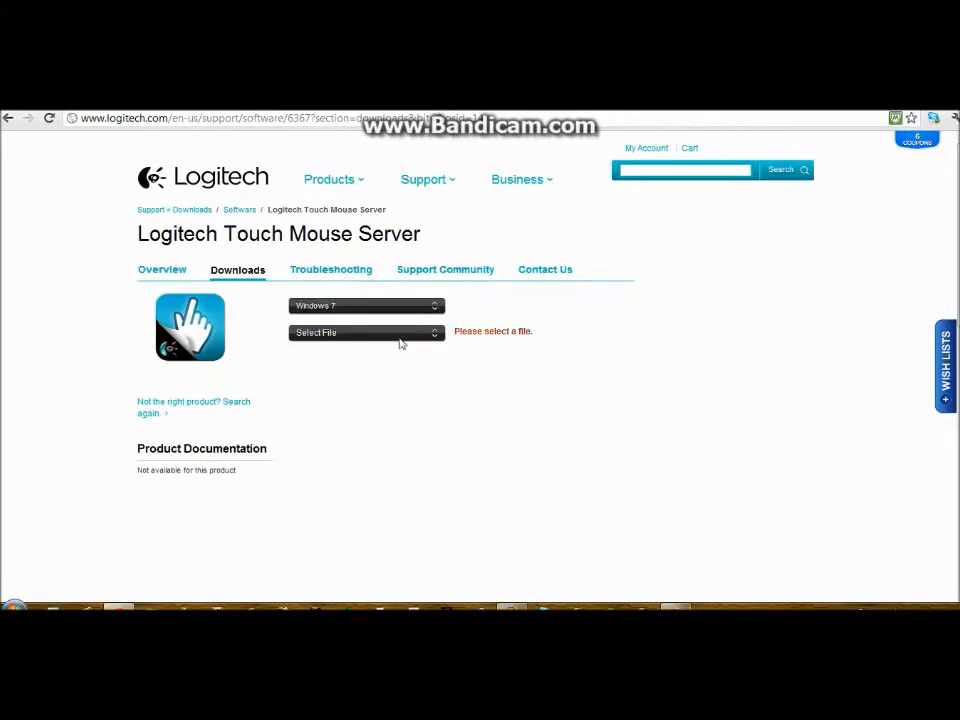
left_click(366, 332)
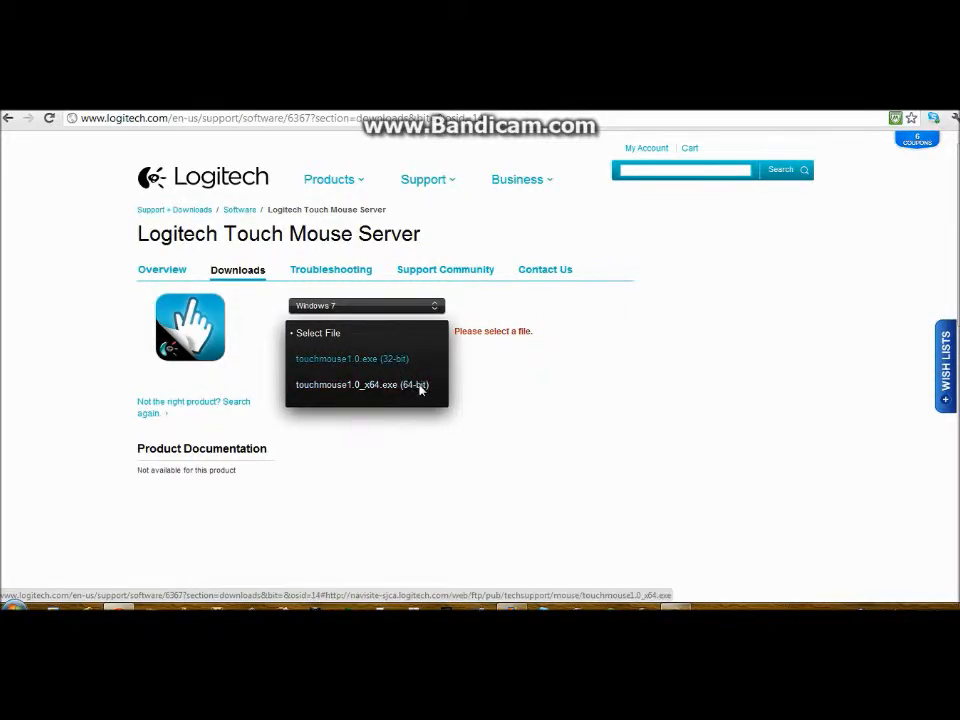
left_click(362, 384)
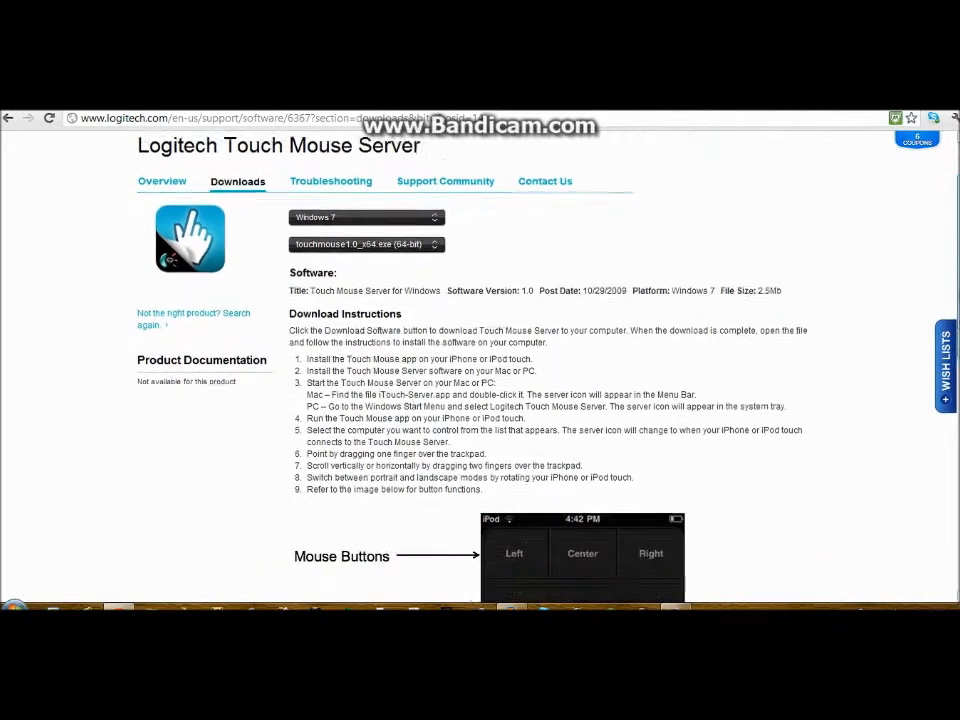
scroll("down", 3)
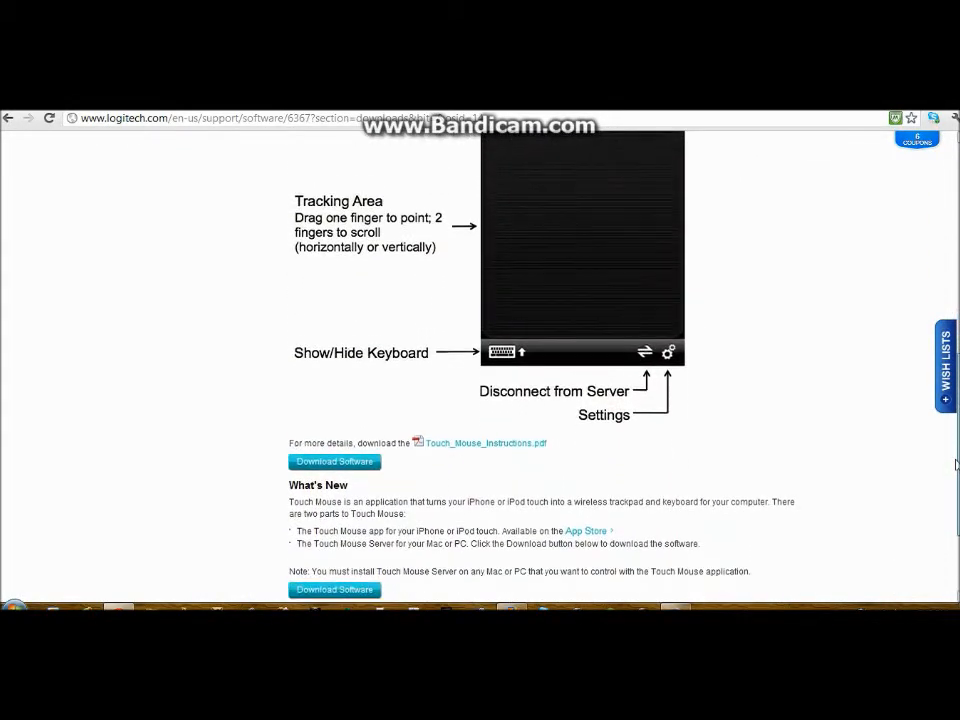
scroll("down", 3)
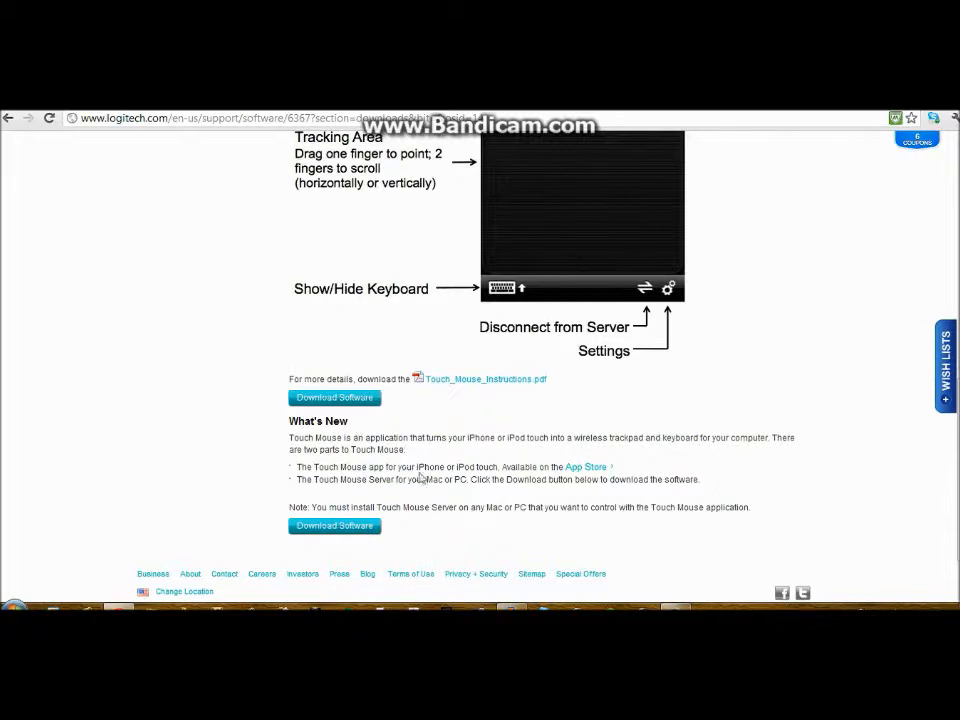
mouse_move(855, 368)
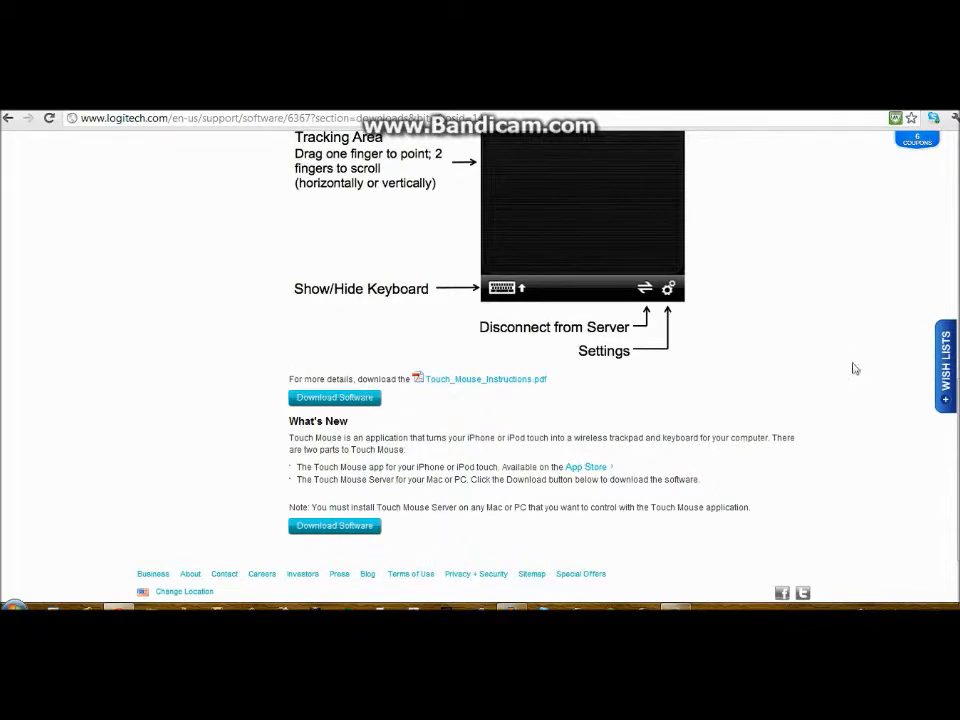
mouse_move(790, 151)
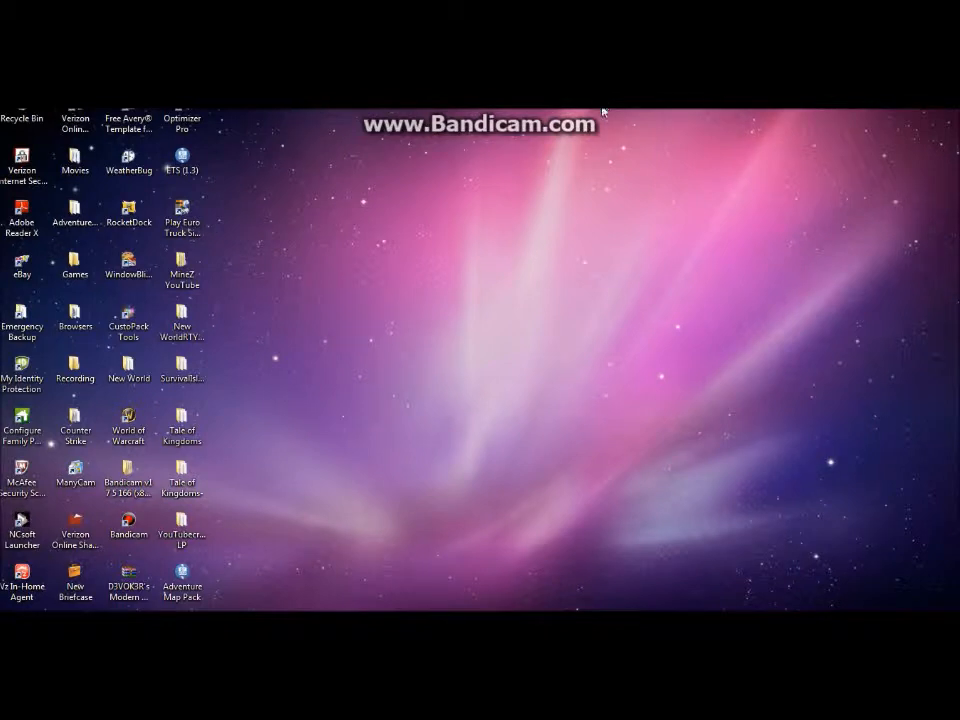
mouse_move(800, 258)
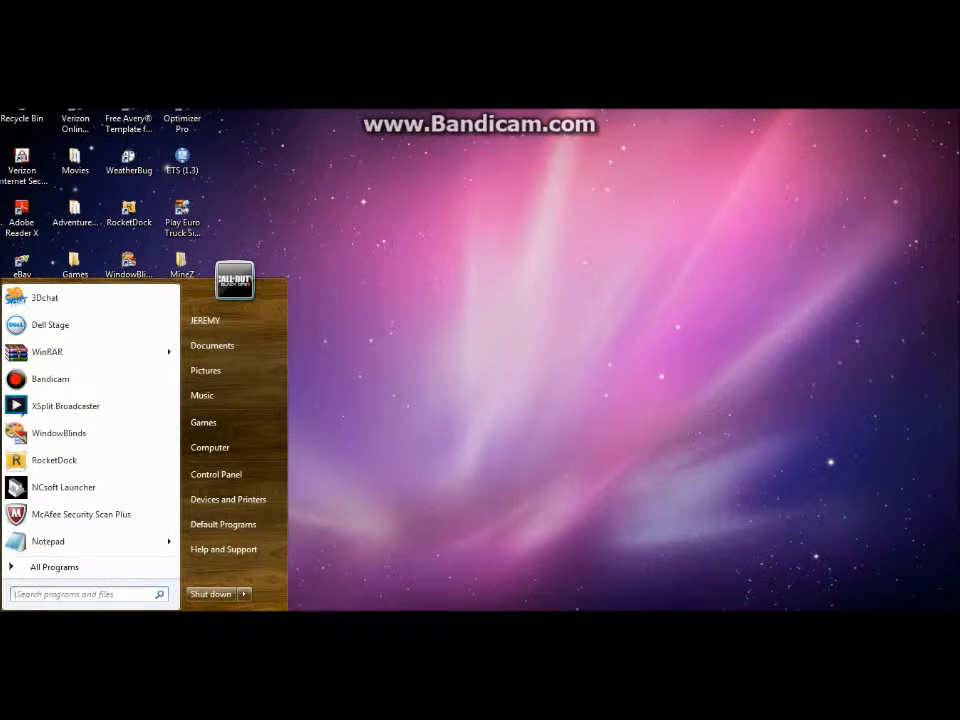
Run CMD from the Start menu's Run dialog to open a Command Prompt
left_click(85, 593)
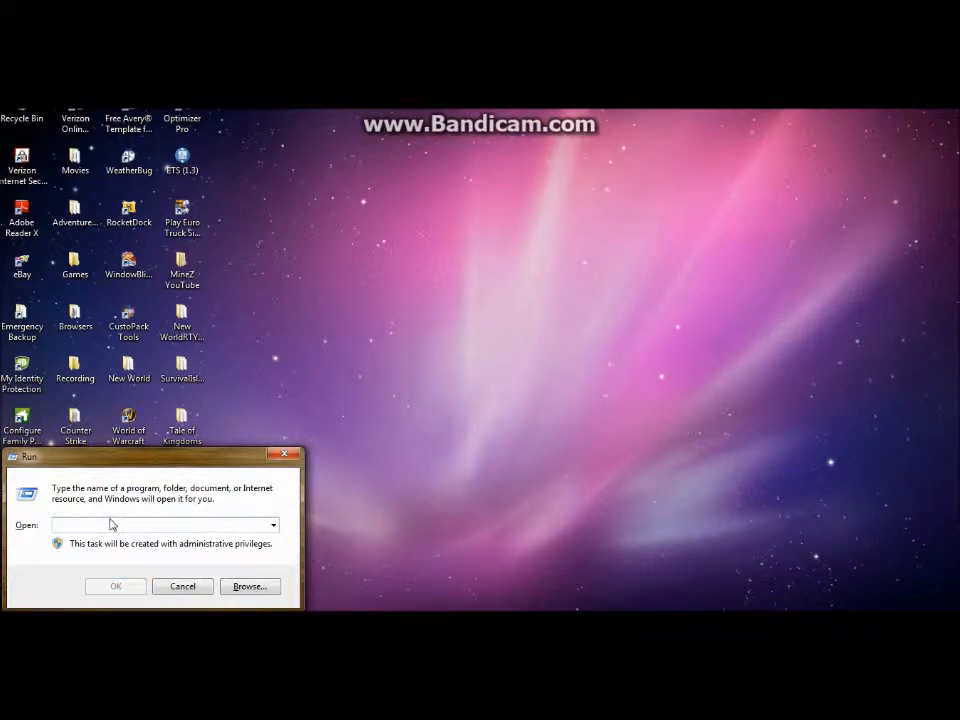
type("CMD")
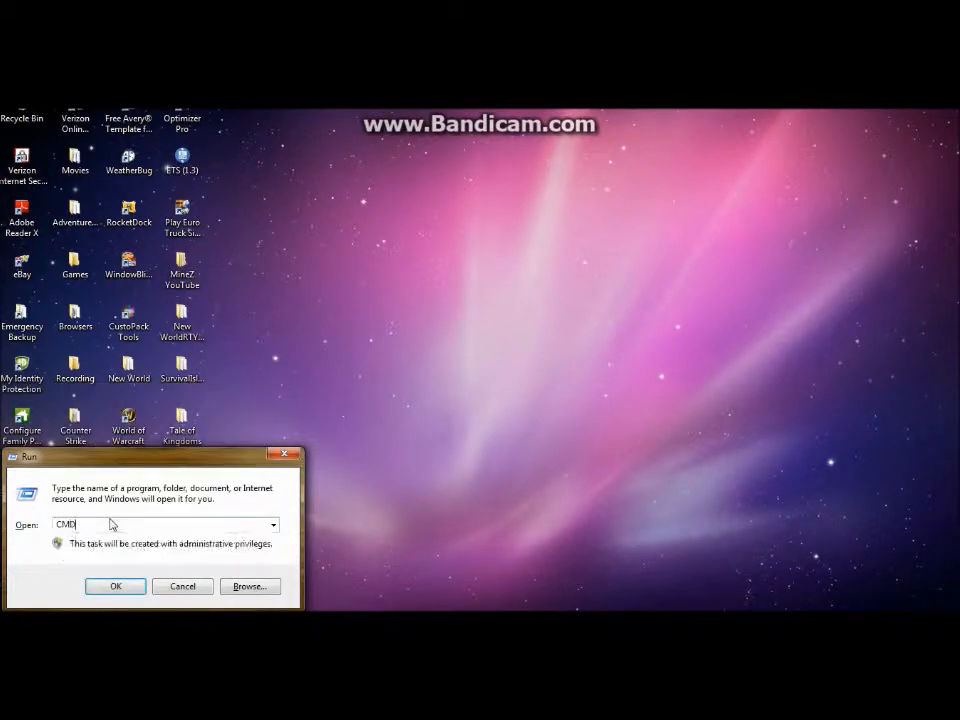
left_click(115, 586)
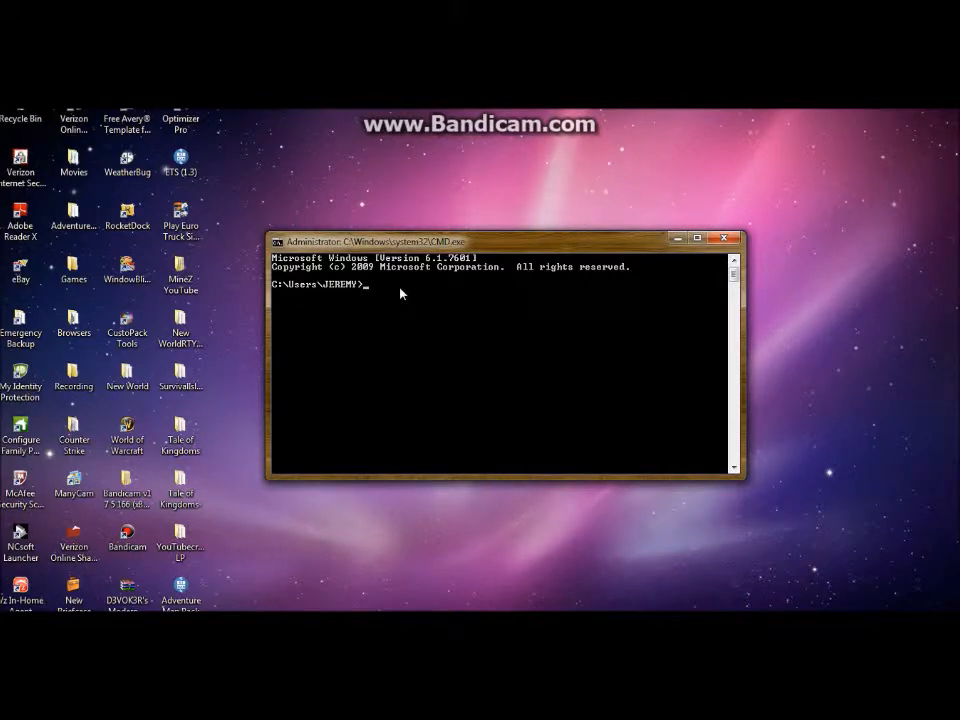
Run ipconfig, find IPv4 address 192.168.1.3, and close Command Prompt
type("IPCQ")
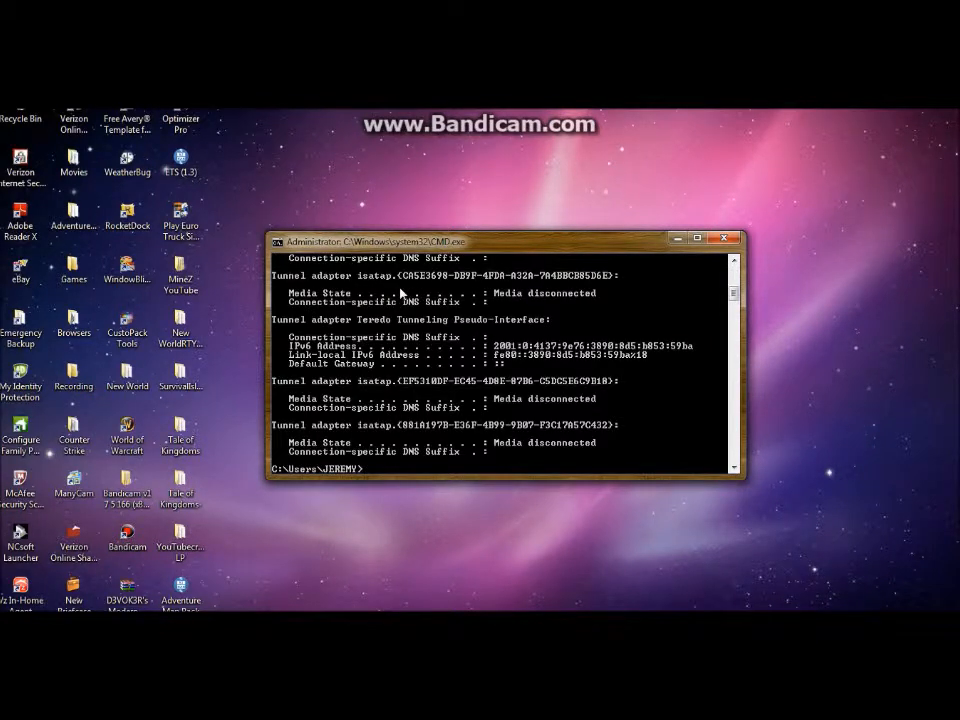
mouse_move(477, 436)
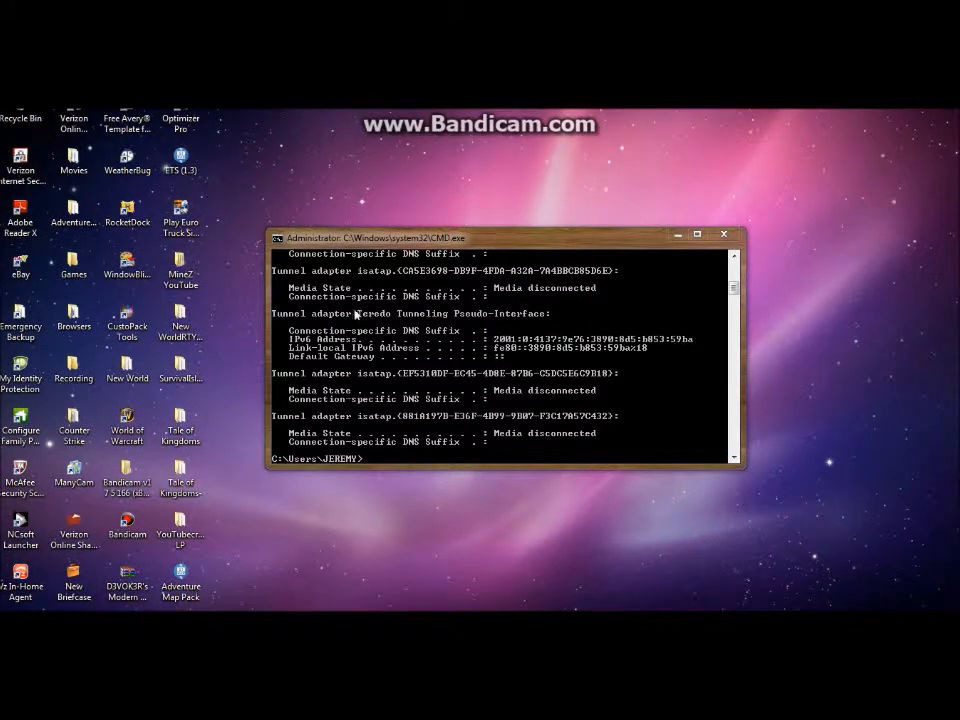
mouse_move(700, 301)
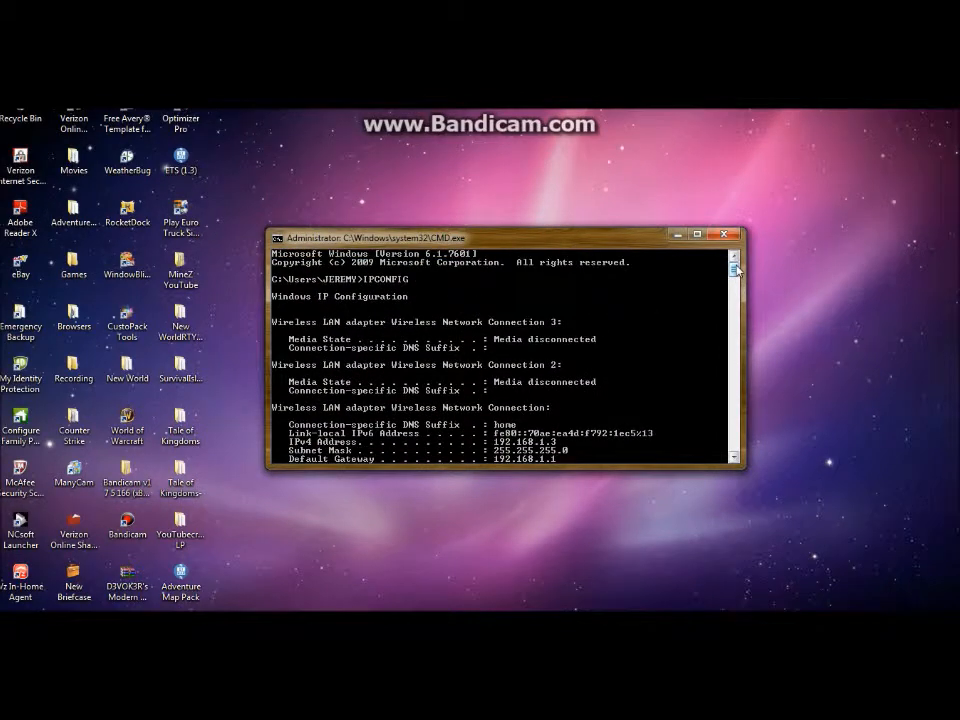
scroll("down", 3)
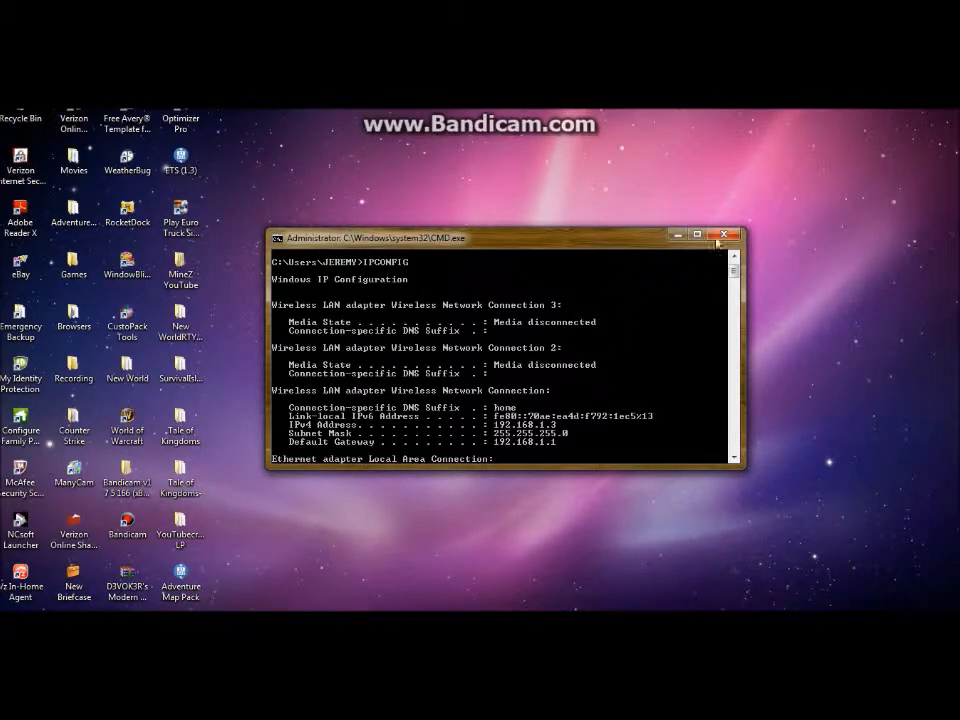
left_click(8, 712)
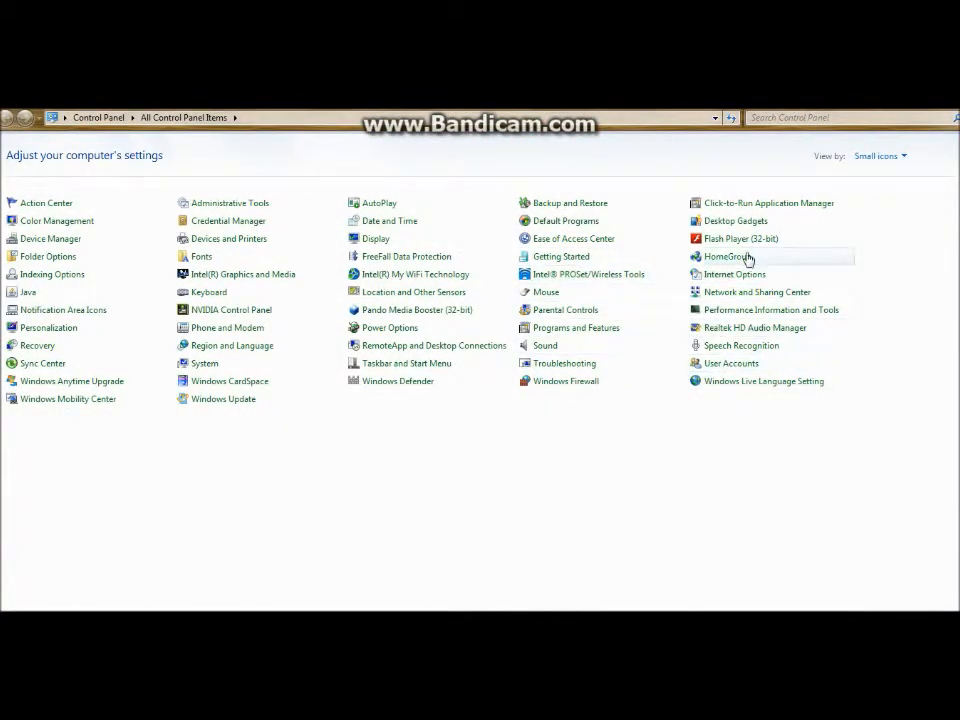
mouse_move(735, 274)
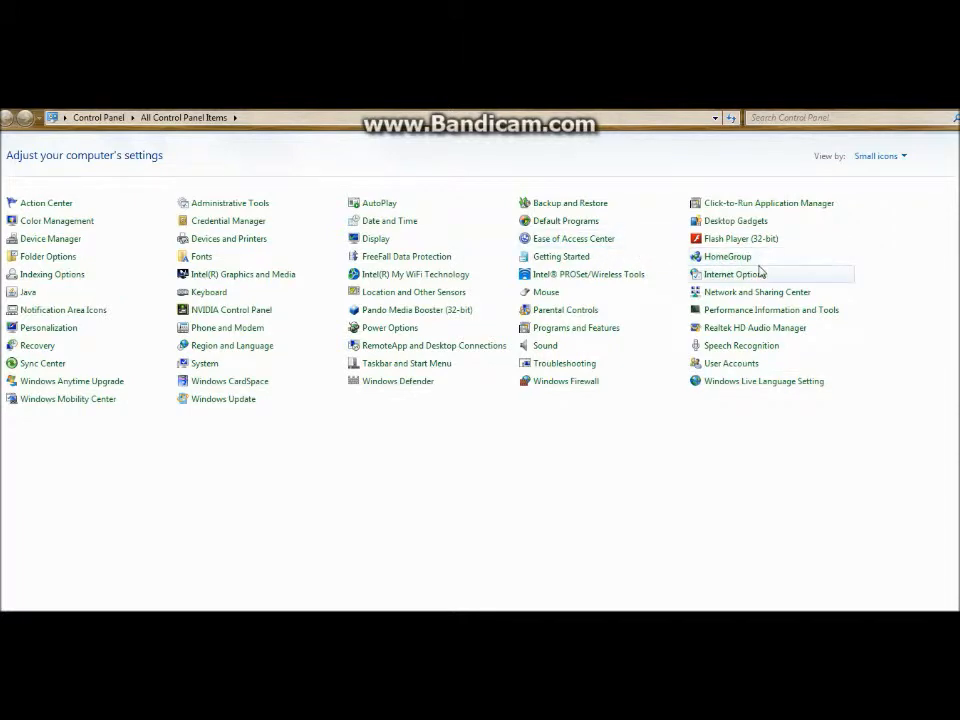
mouse_move(757, 292)
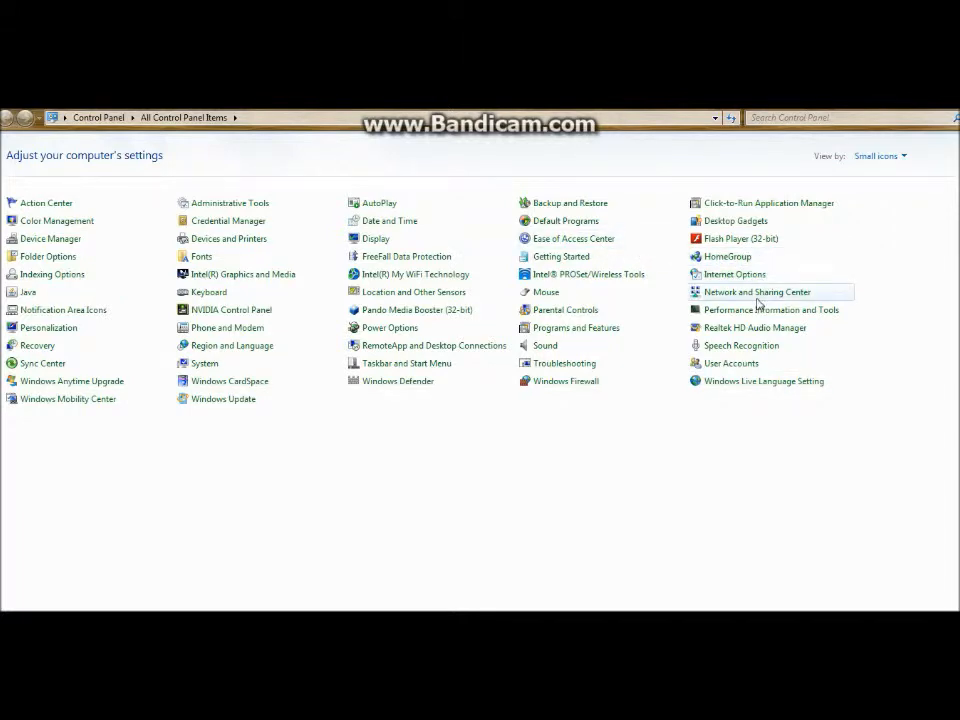
Select Network and Sharing Center from All Control Panel Items
left_click(757, 291)
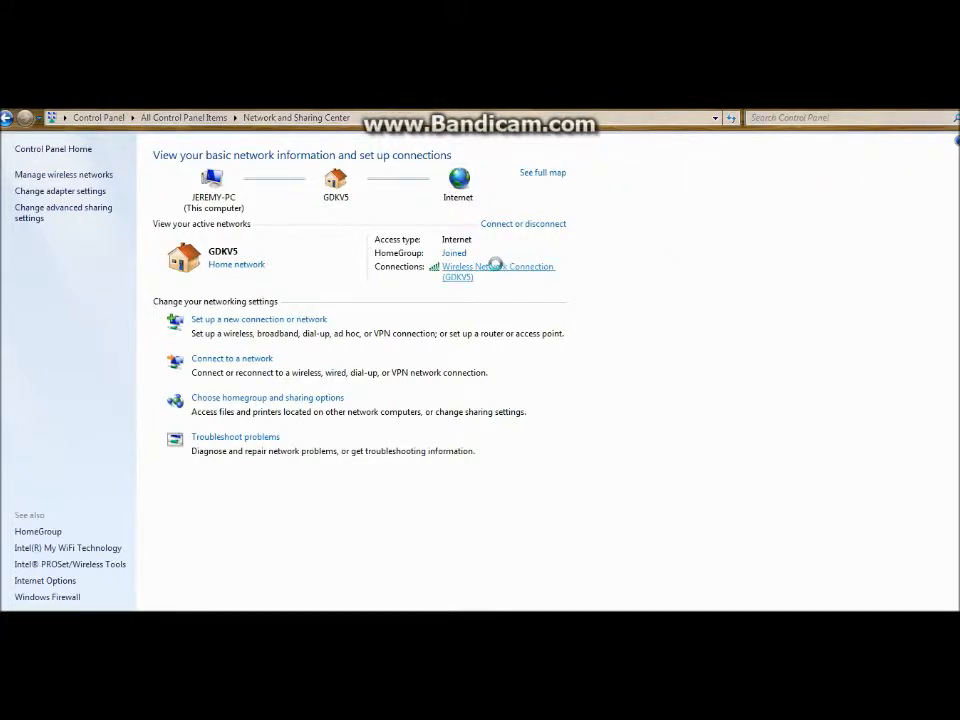
left_click(497, 266)
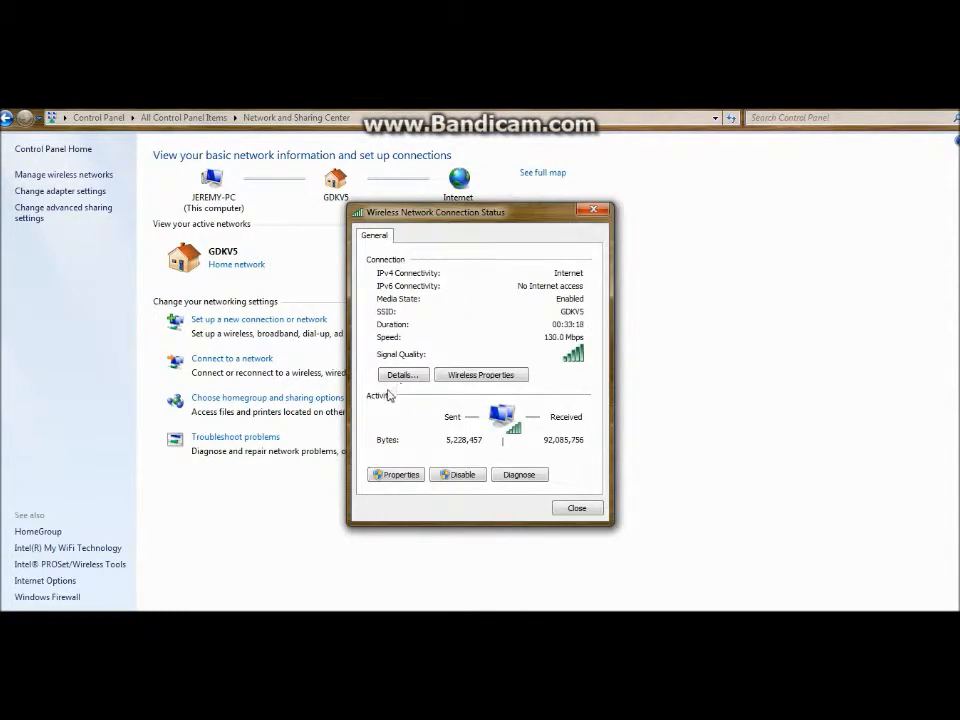
left_click(401, 374)
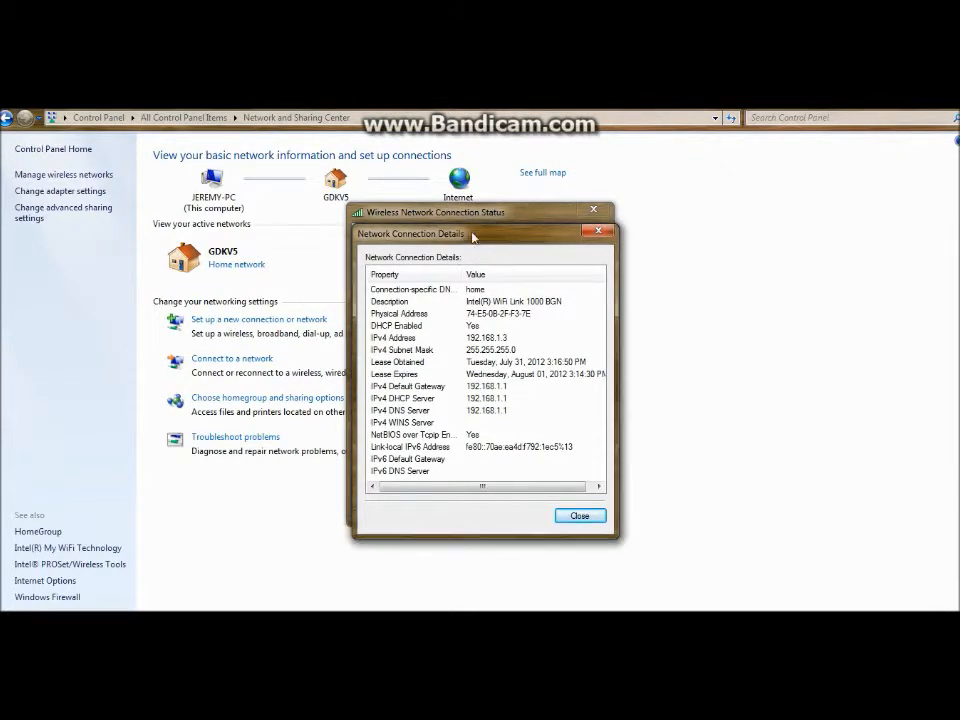
left_click(580, 515)
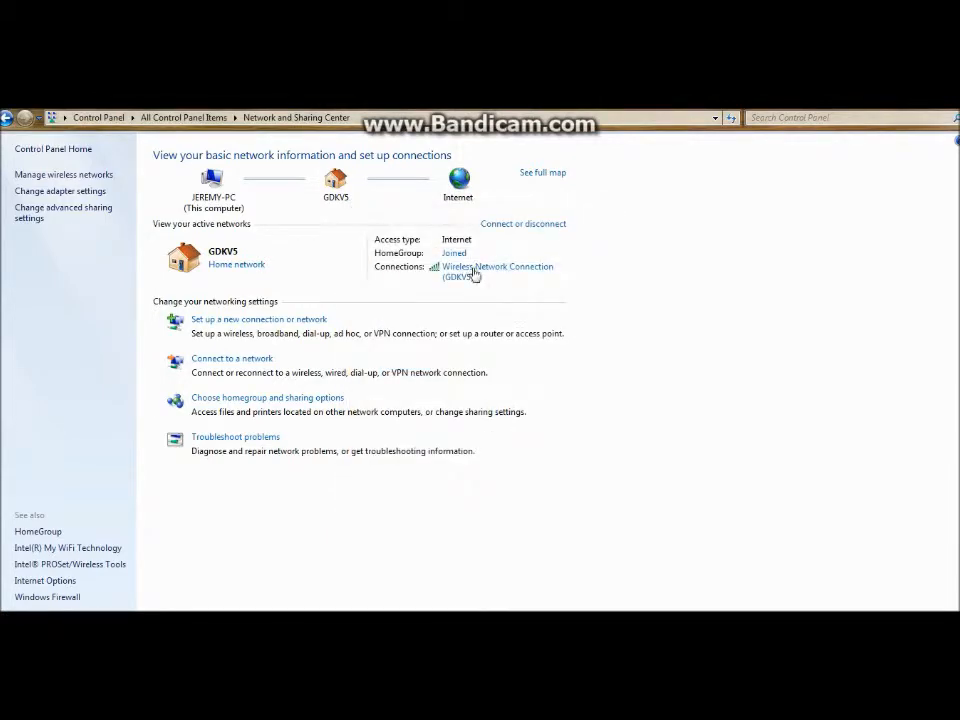
mouse_move(535, 275)
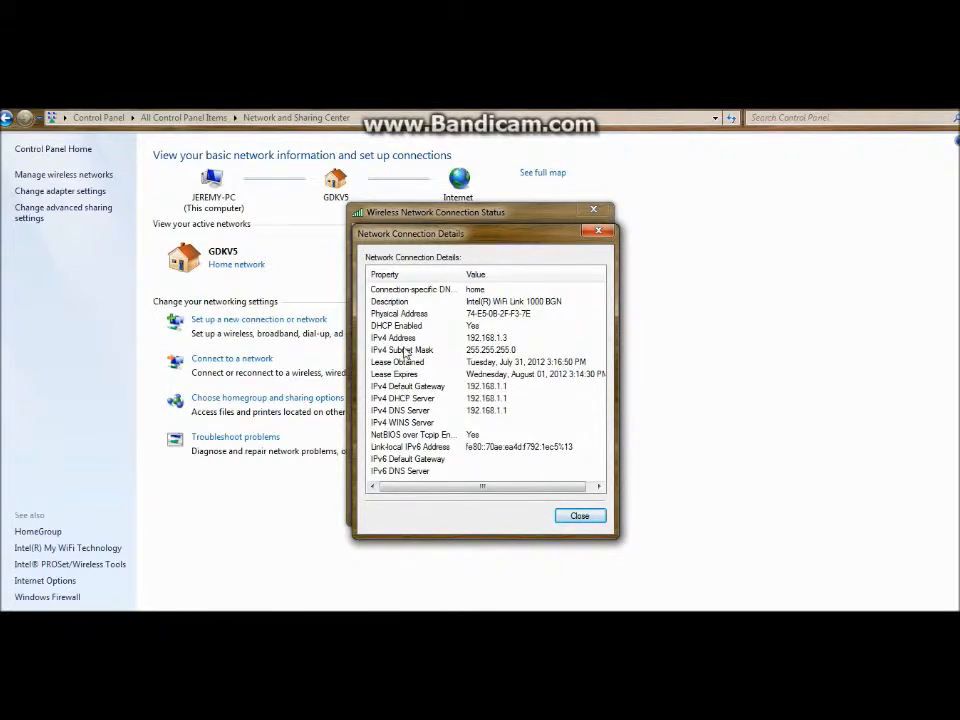
mouse_move(447, 333)
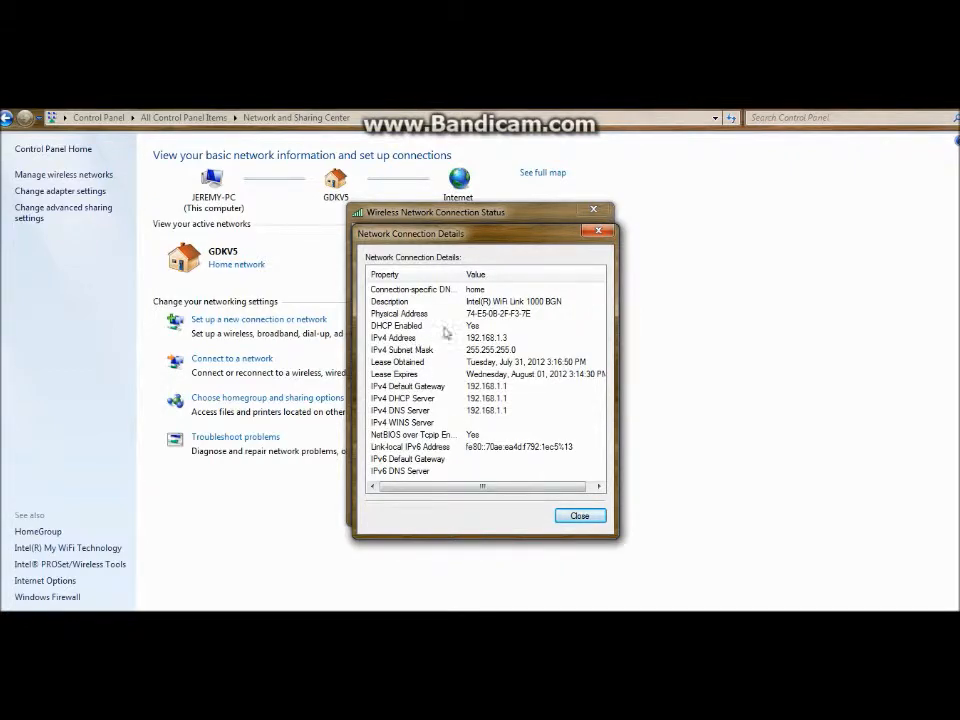
left_click(580, 515)
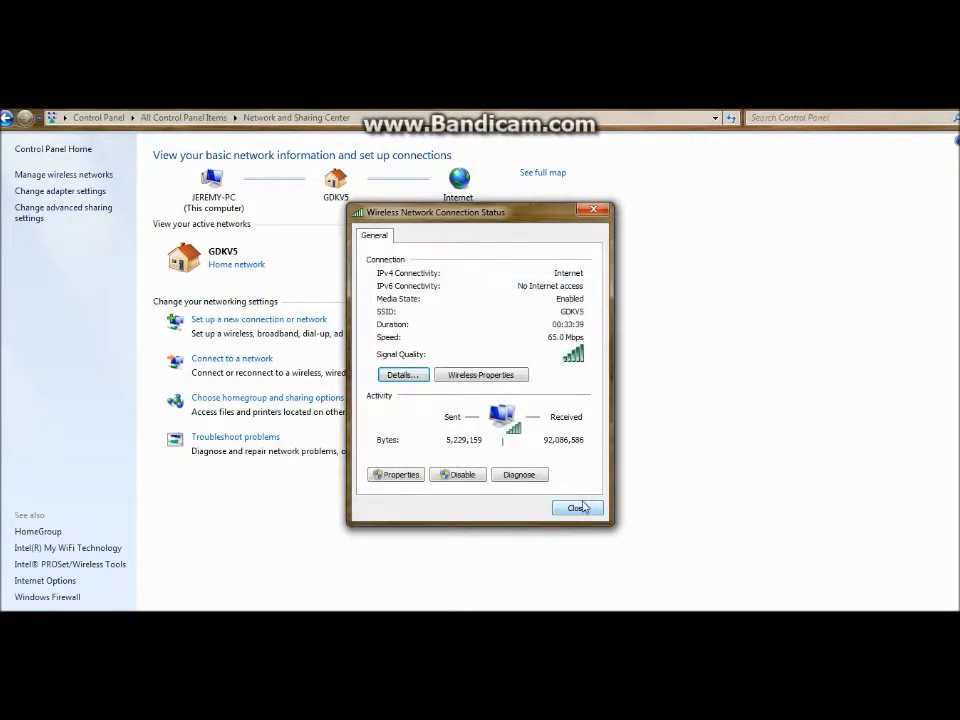
left_click(578, 508)
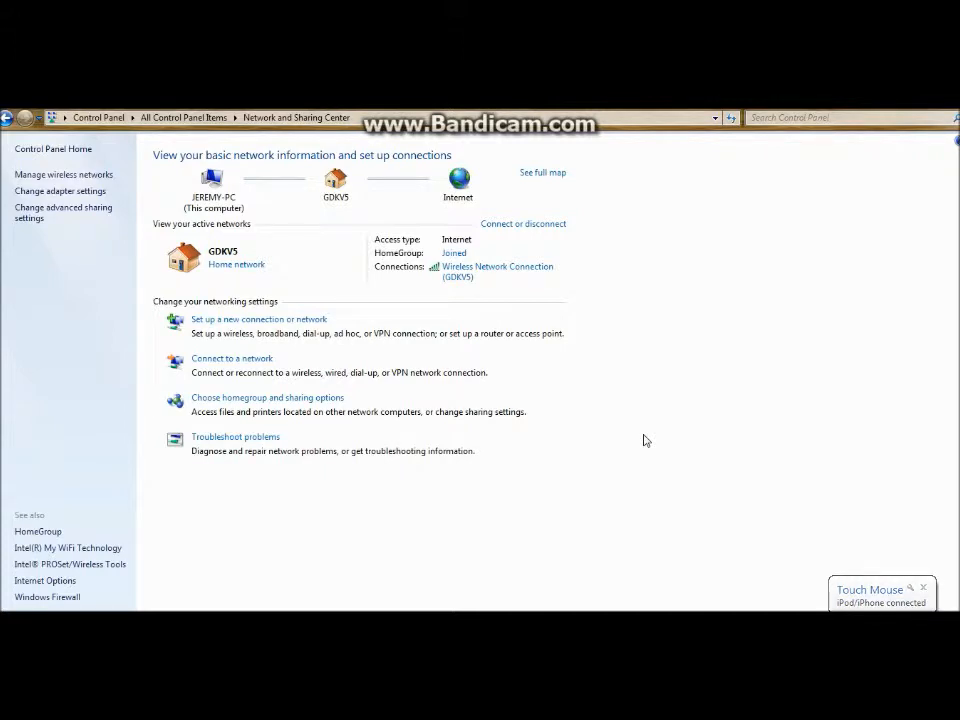
mouse_move(607, 334)
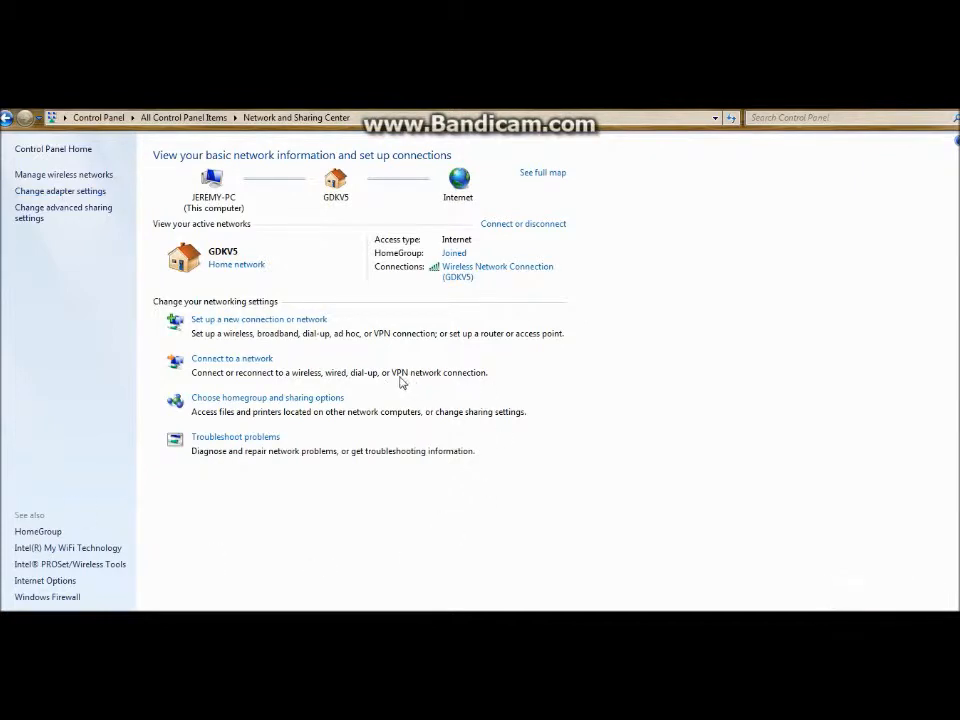
mouse_move(328, 350)
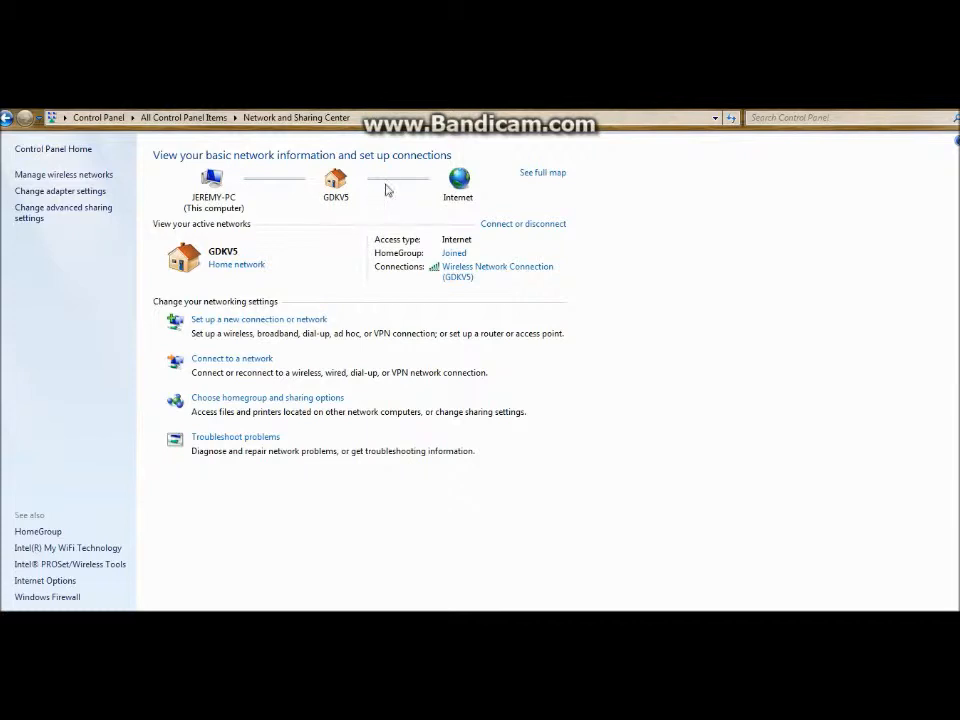
mouse_move(387, 401)
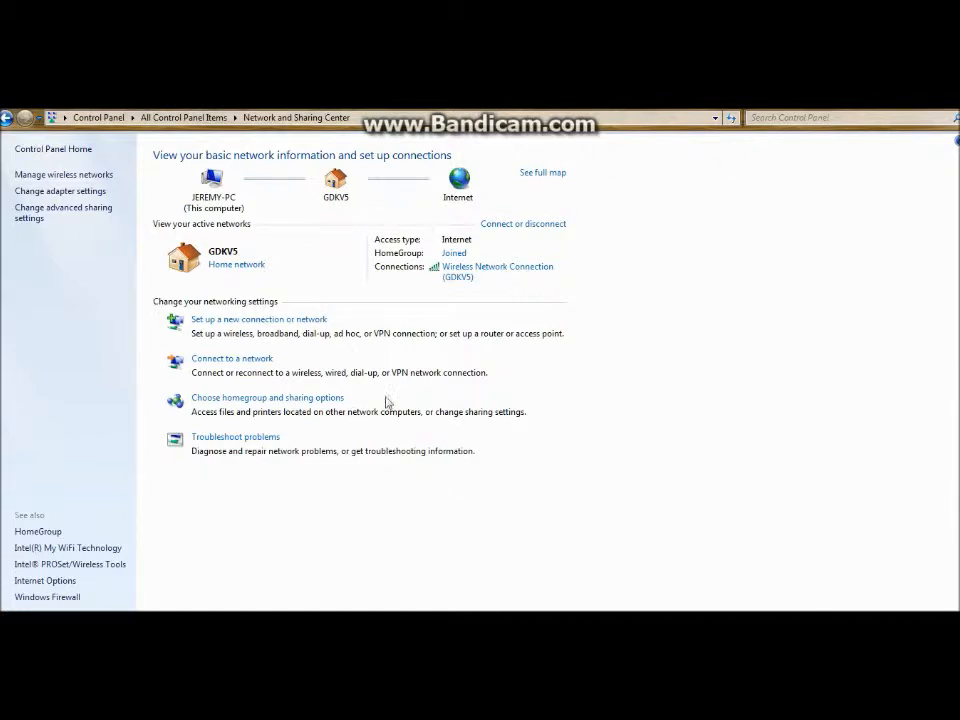
mouse_move(424, 360)
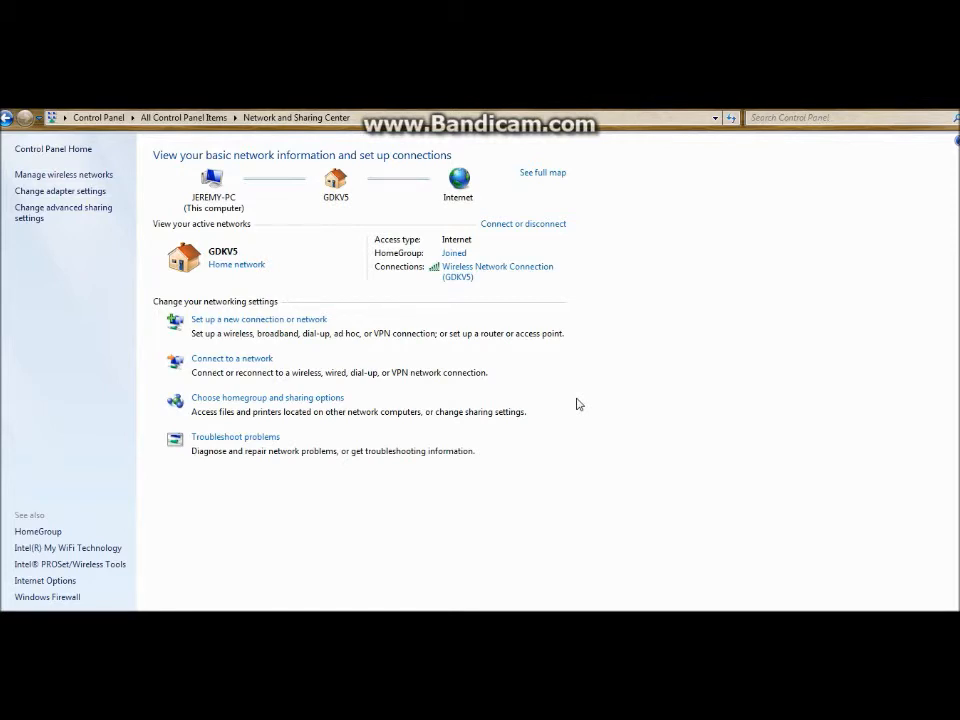
mouse_move(497, 397)
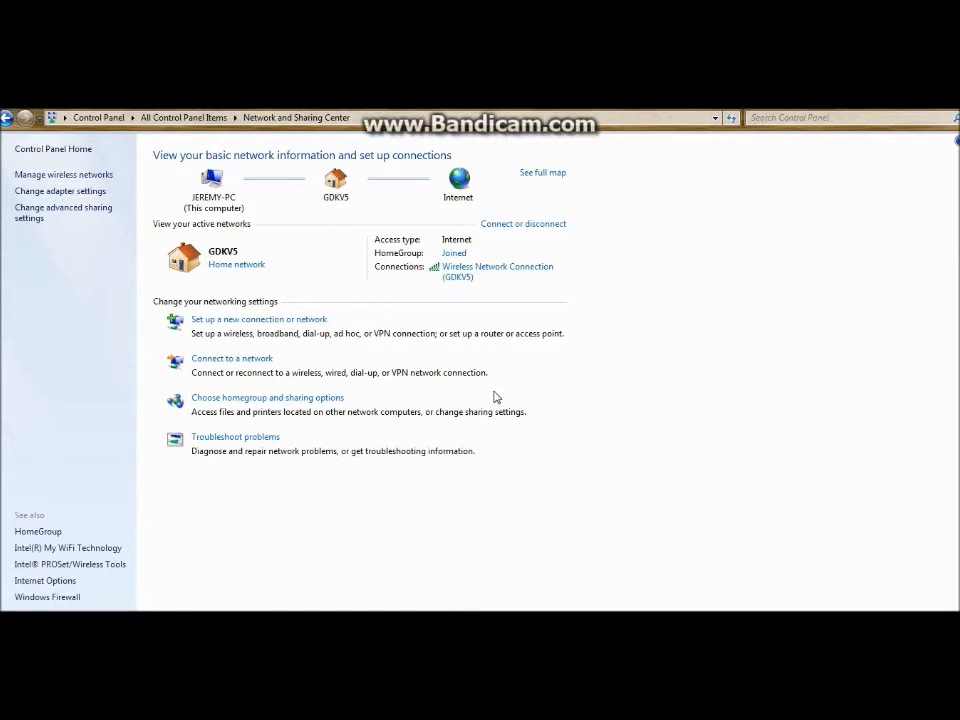